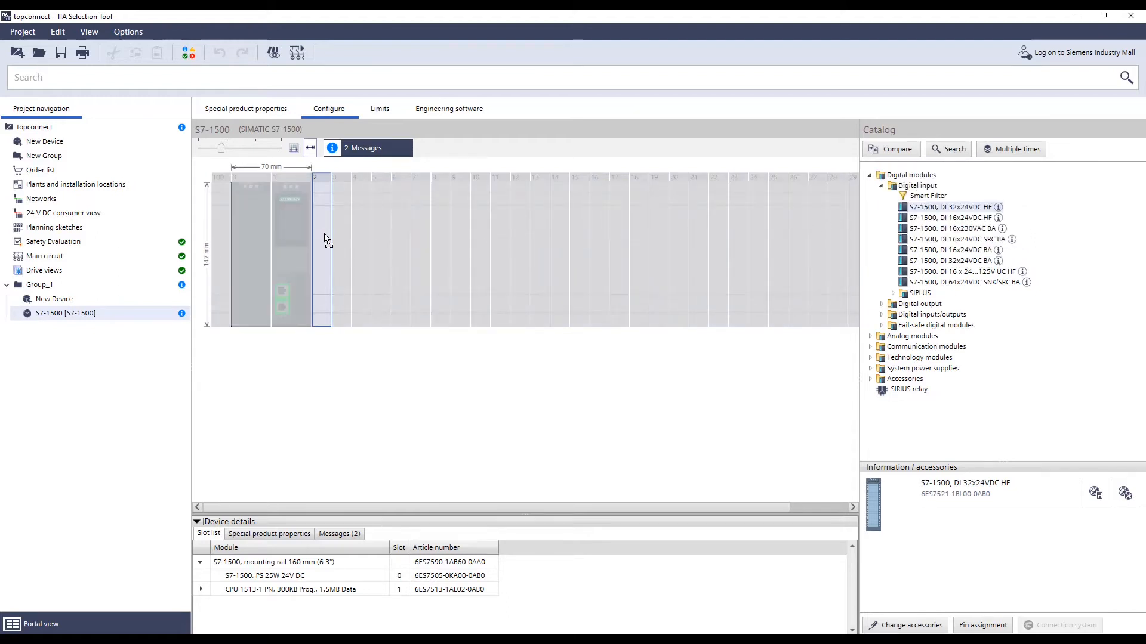
- Open the accessory selection for the DI 32x24VDC HF module via Change accessories
{"action": "left_click", "coordinate": [909, 624]}
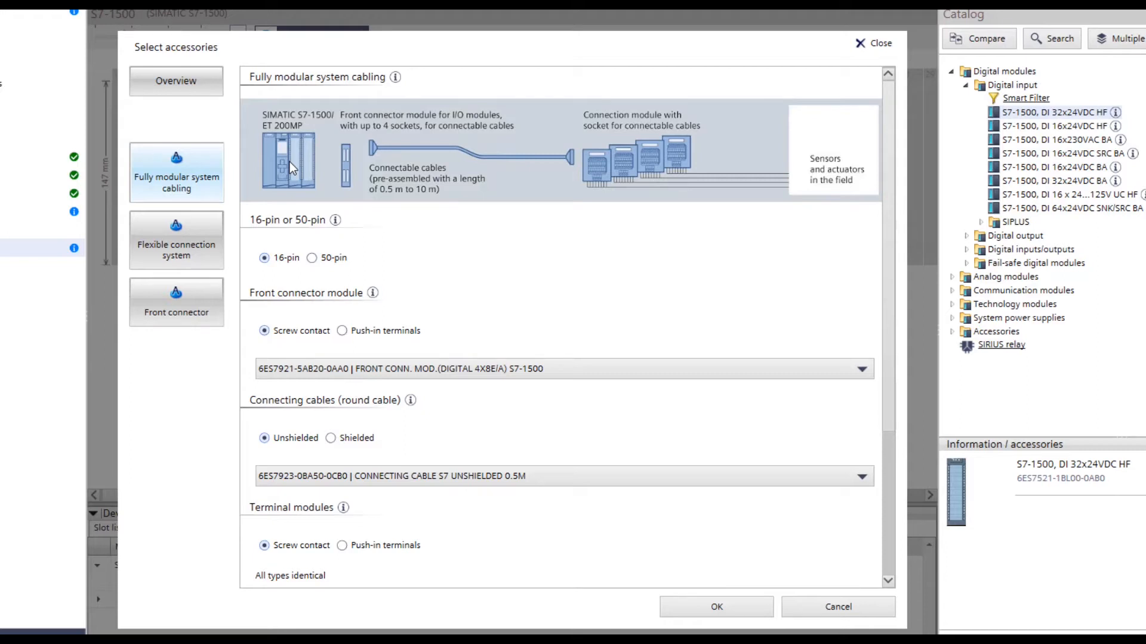
{"action": "mouse_move", "coordinate": [287, 170]}
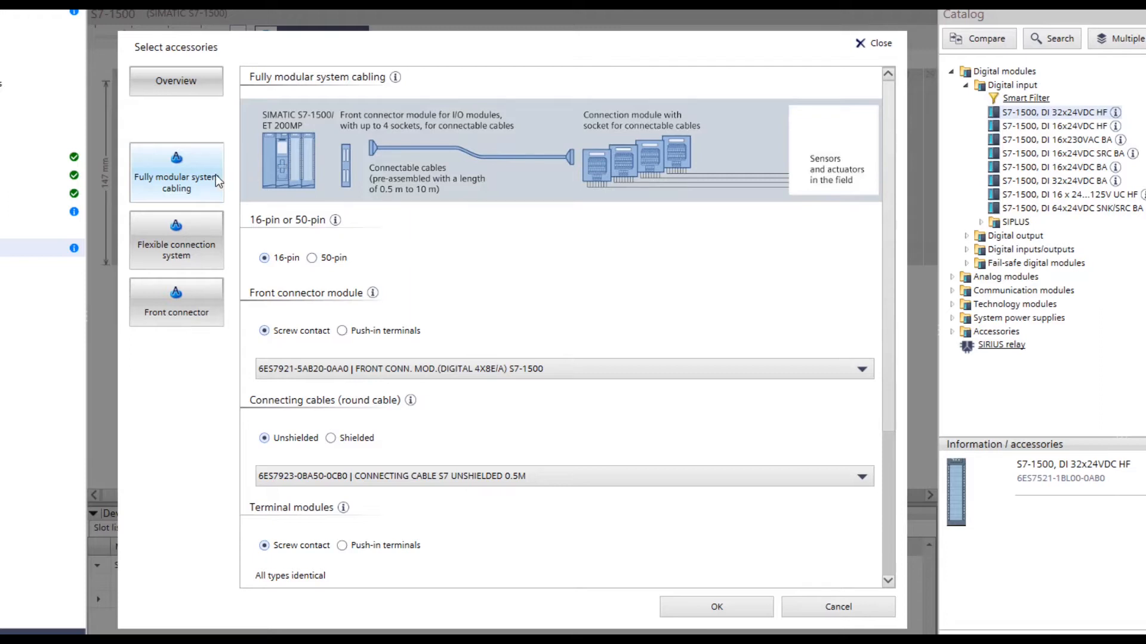
{"action": "left_click", "coordinate": [176, 244]}
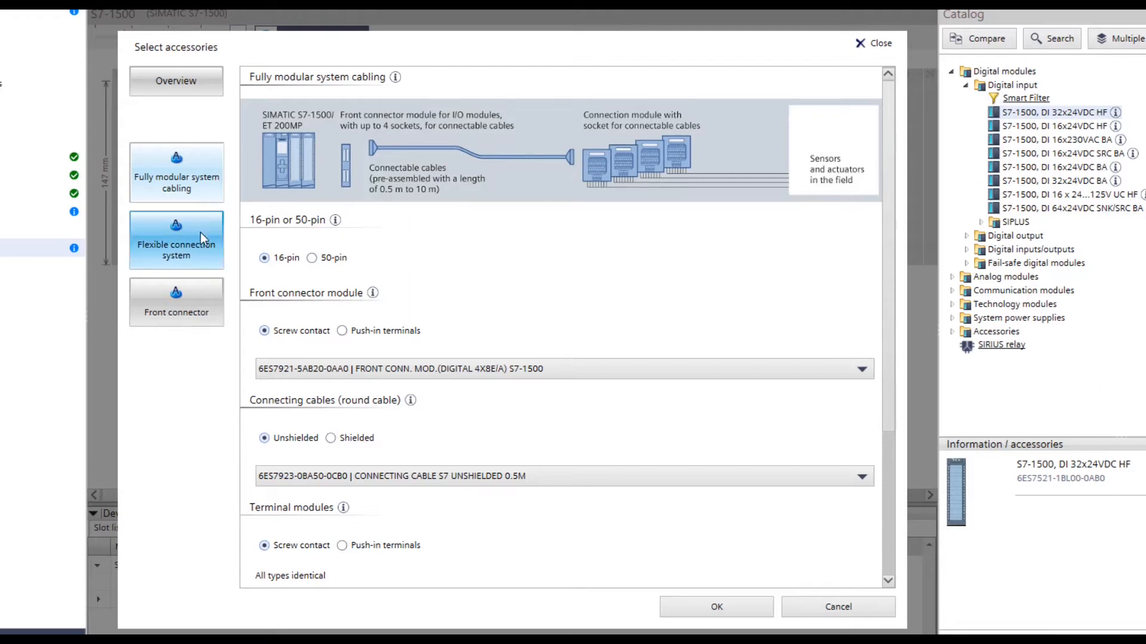
{"action": "left_click", "coordinate": [176, 302]}
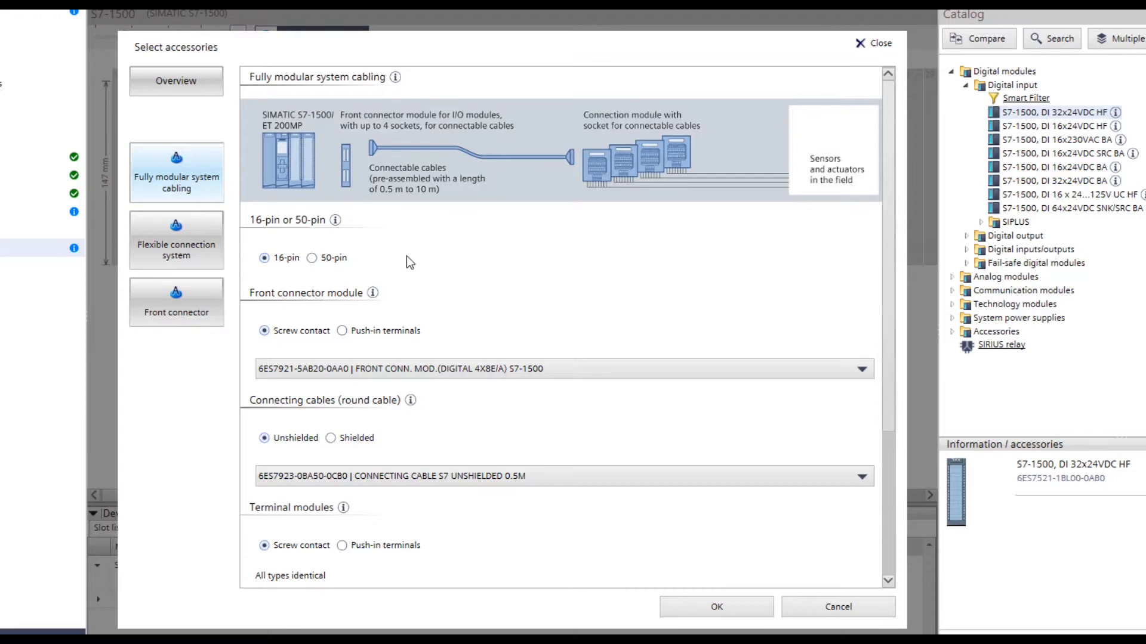
{"action": "mouse_move", "coordinate": [375, 245]}
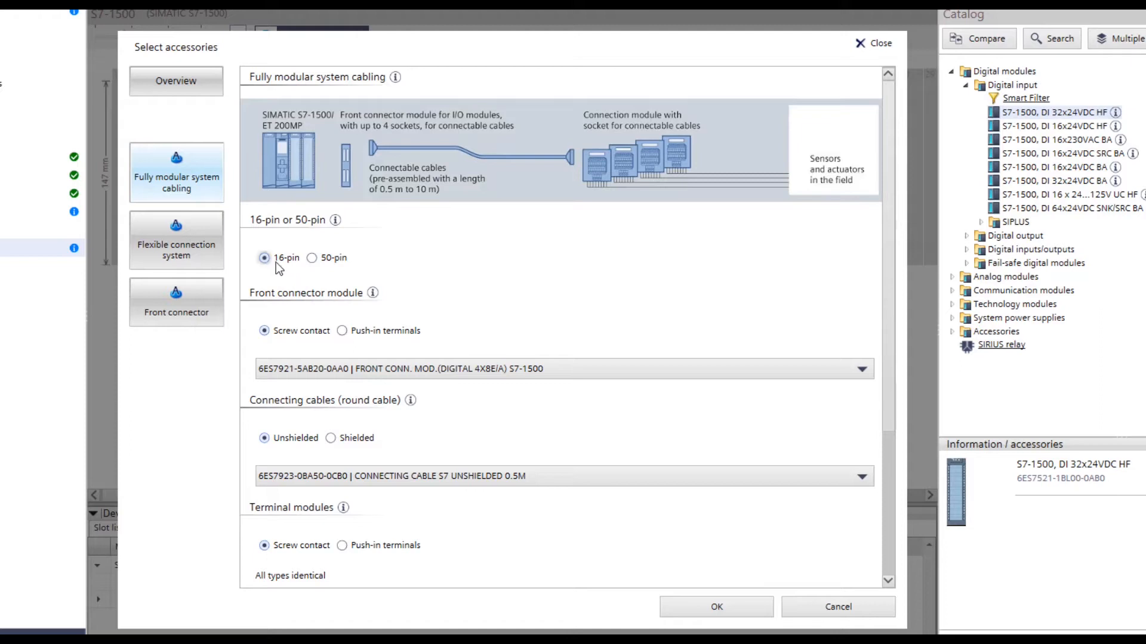
{"action": "mouse_move", "coordinate": [426, 277]}
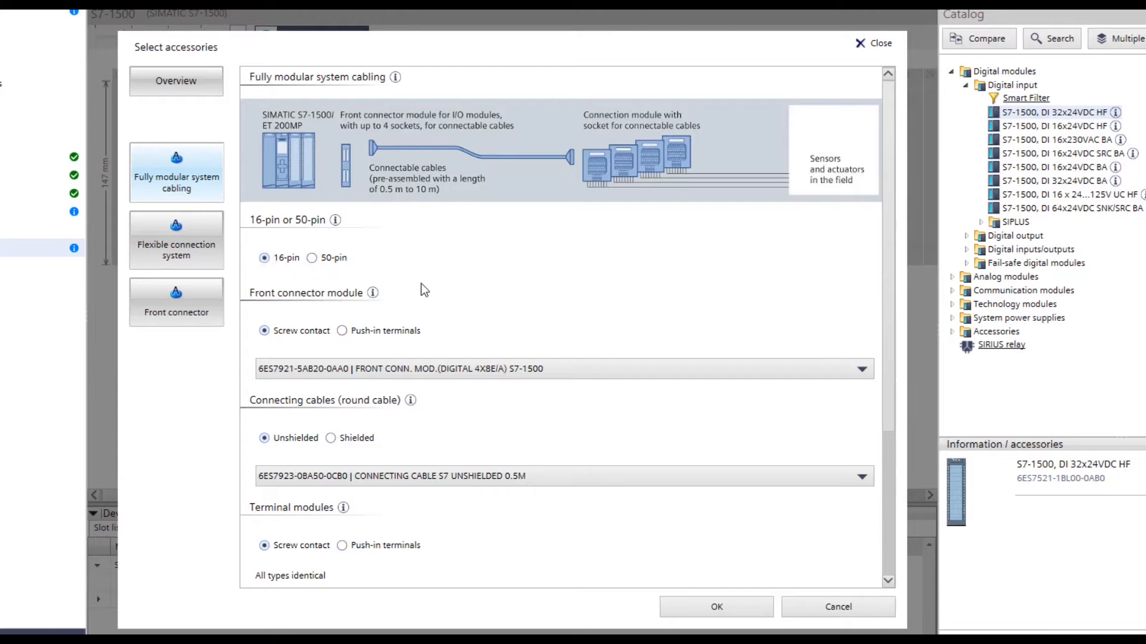
{"action": "mouse_move", "coordinate": [416, 315]}
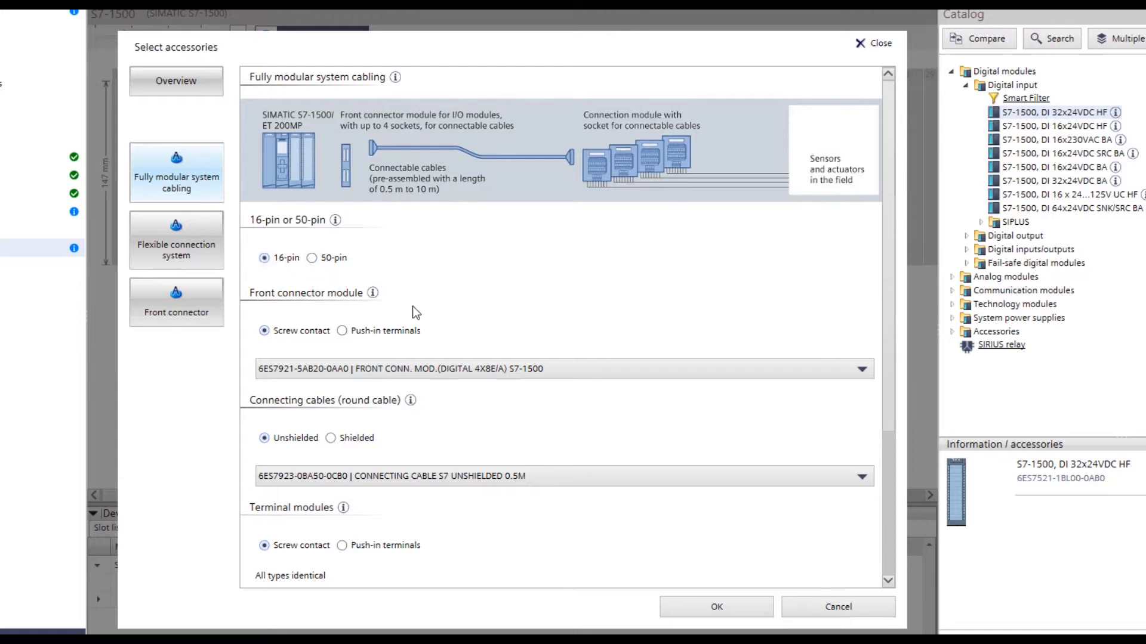
{"action": "mouse_move", "coordinate": [305, 315]}
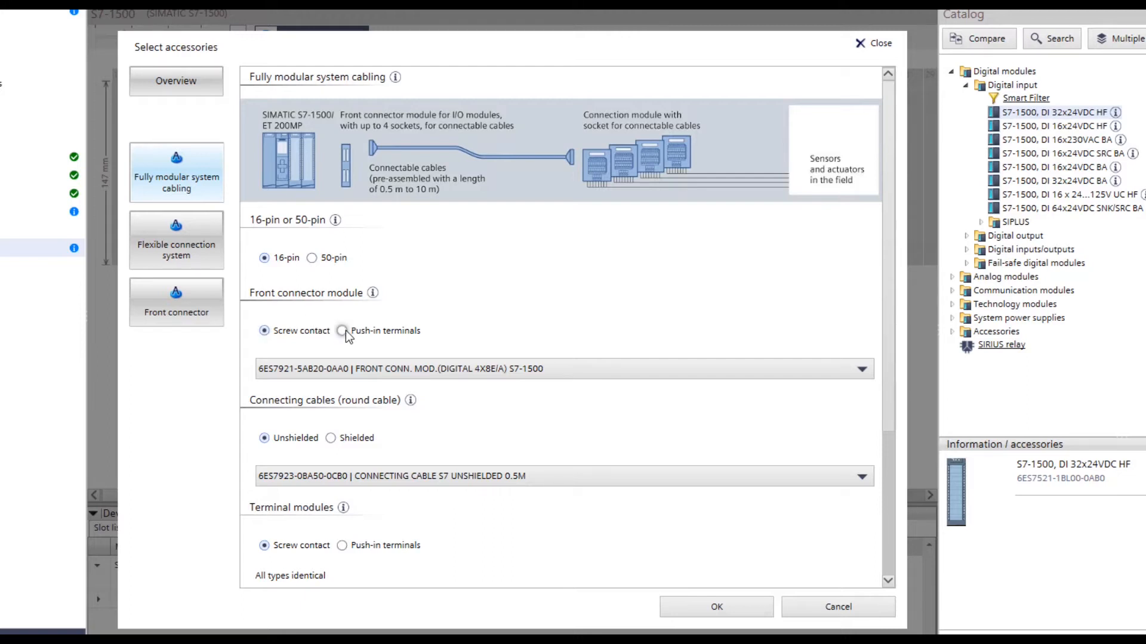
- Set the front connector module to push-in terminals (6ES7921-5AH20-0AA0)
{"action": "left_click", "coordinate": [342, 330]}
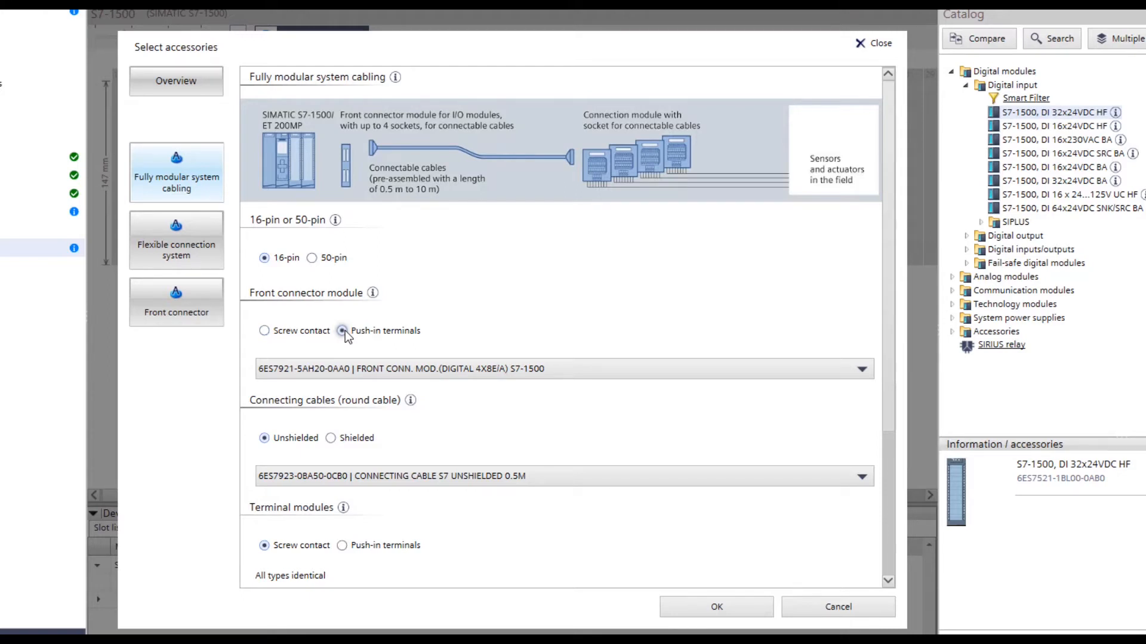
{"action": "left_click", "coordinate": [342, 330]}
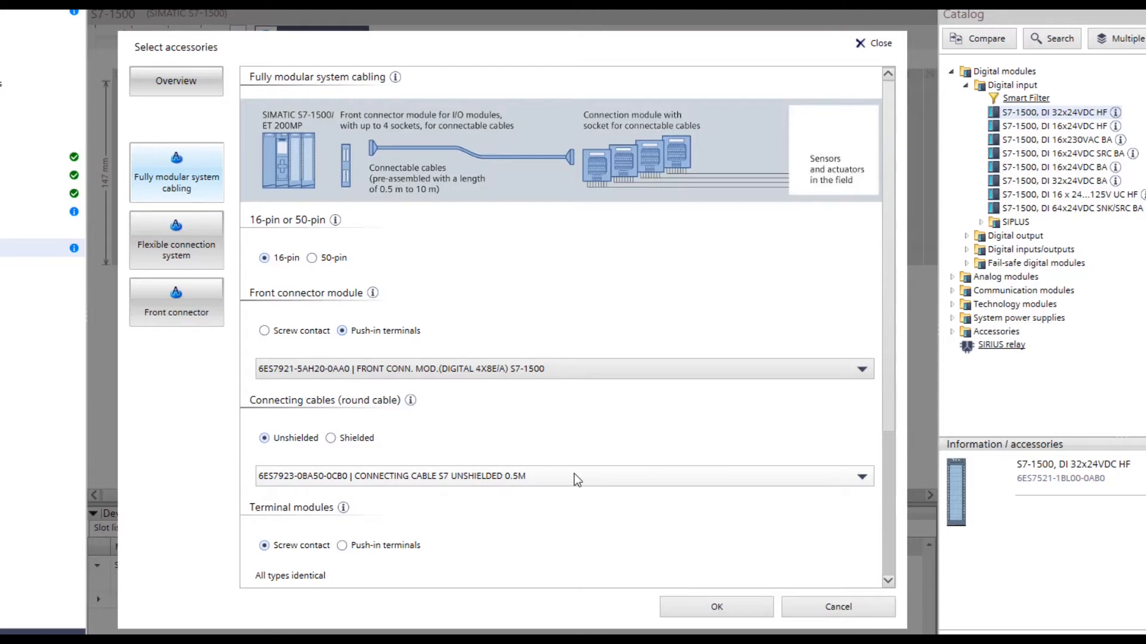
- Choose the unshielded 3.0 m S7 connecting cable, 6ES7923-0BD00-0CB0
{"action": "left_click", "coordinate": [860, 475]}
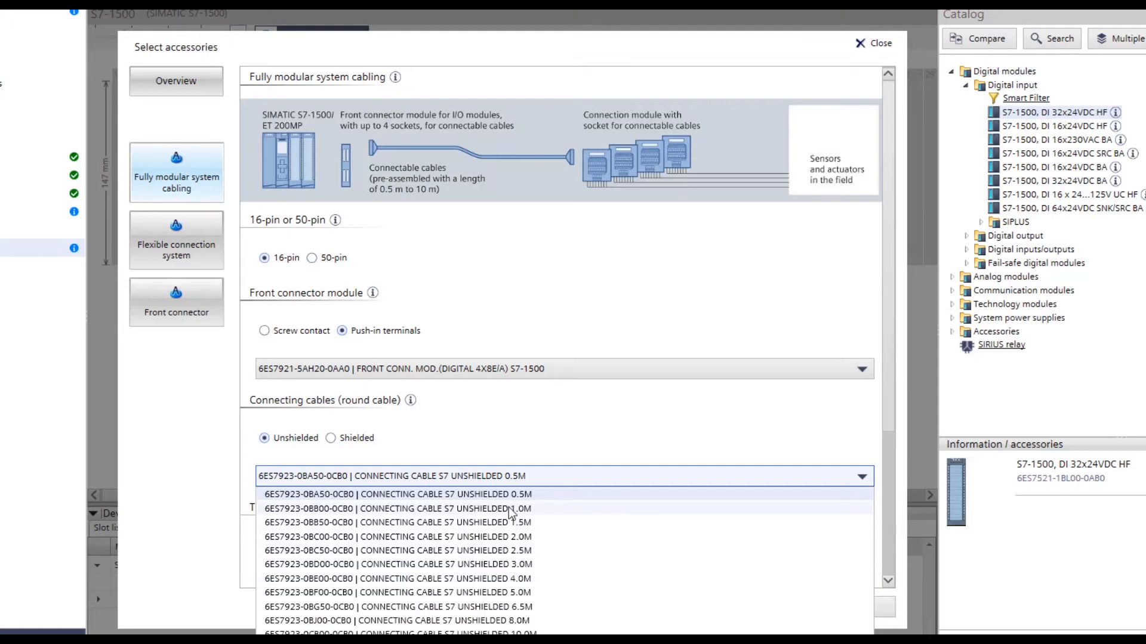
{"action": "mouse_move", "coordinate": [497, 568]}
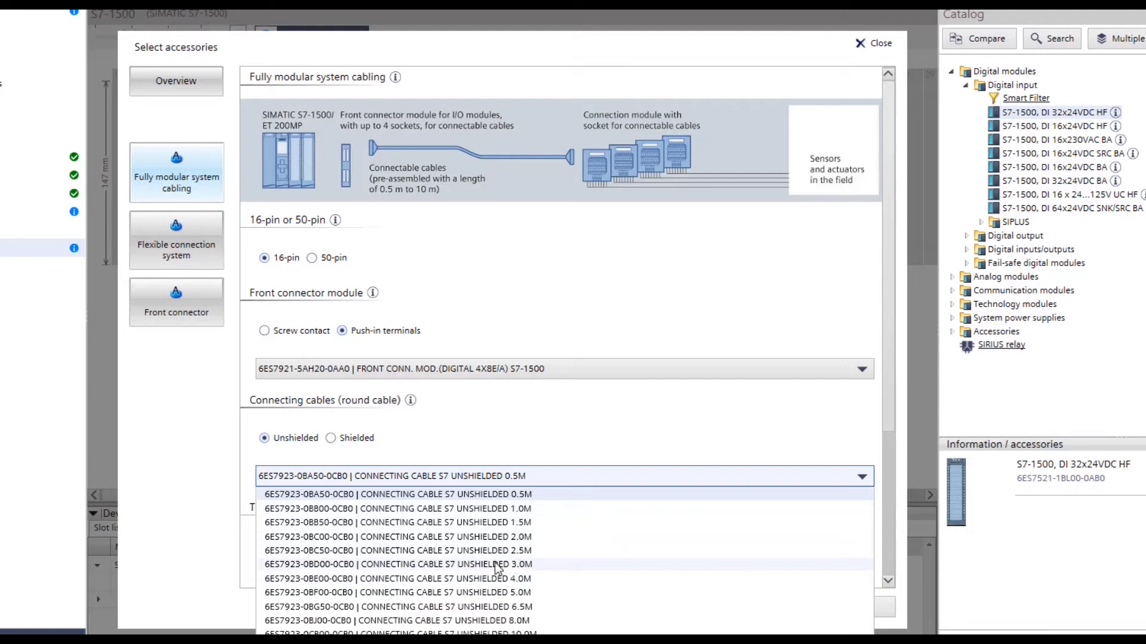
{"action": "left_click", "coordinate": [397, 495]}
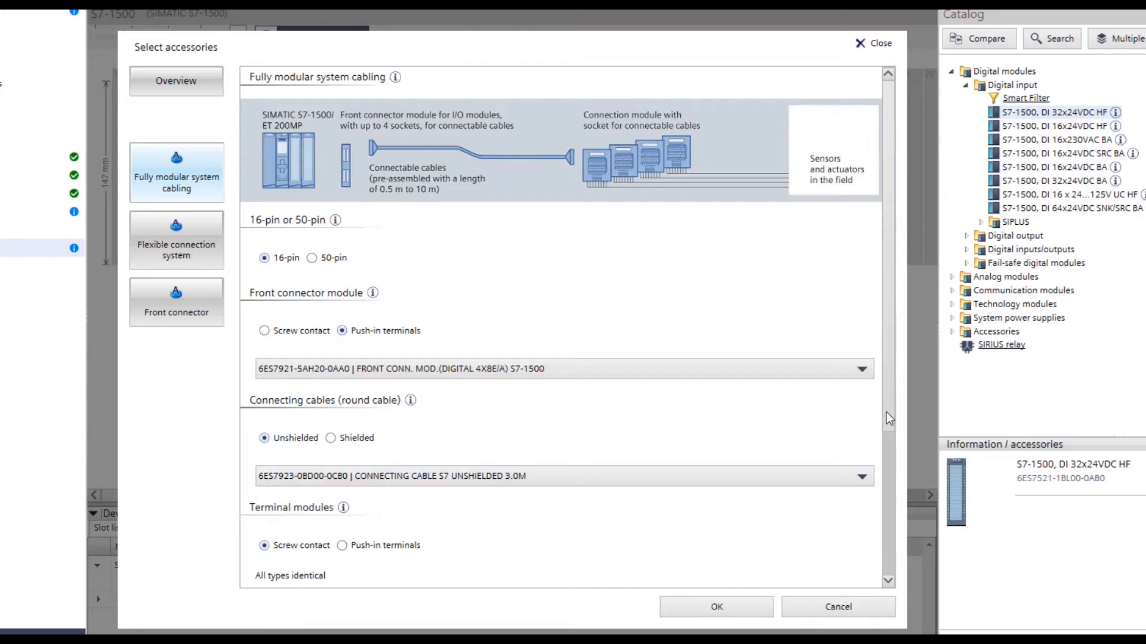
{"action": "scroll", "scroll_direction": "down", "scroll_amount": 3}
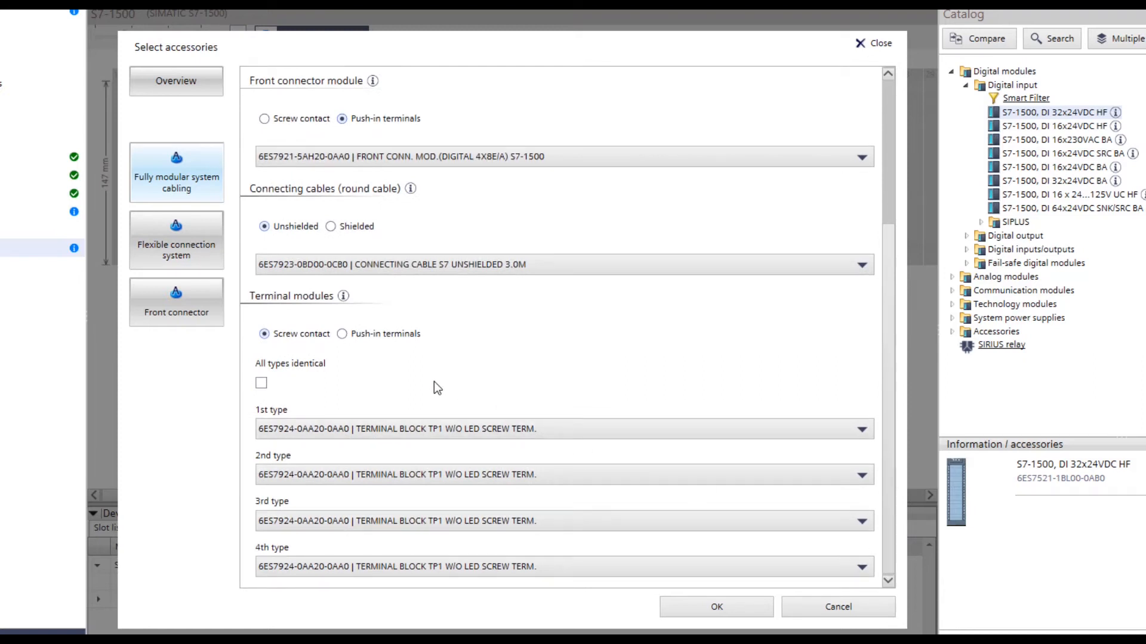
{"action": "mouse_move", "coordinate": [304, 361]}
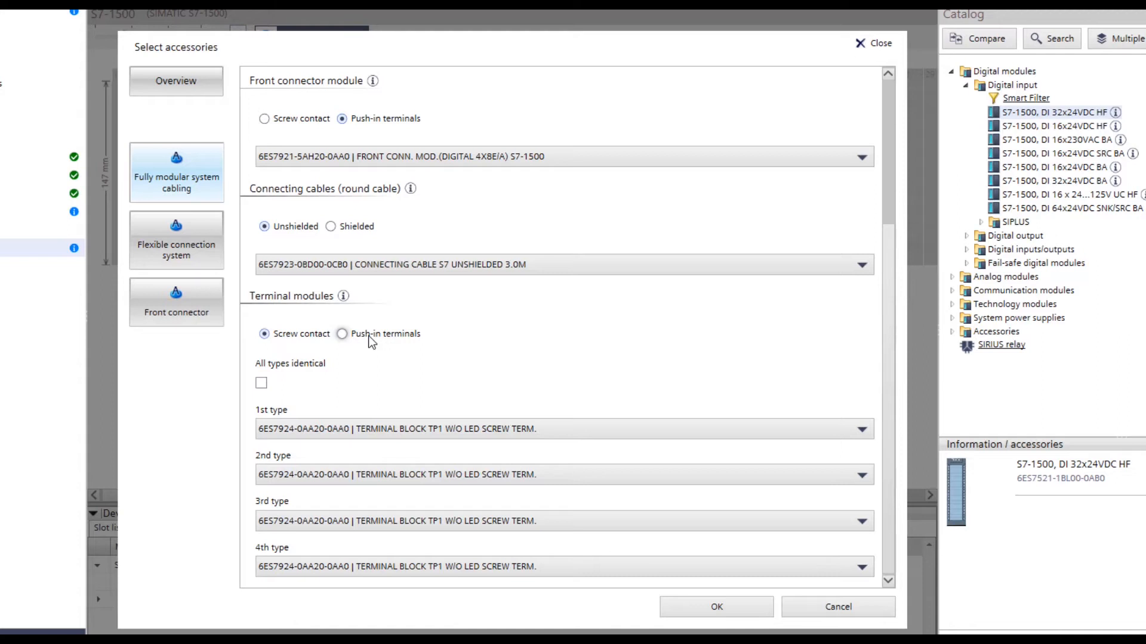
- Switch terminal modules to push-in terminals, leaving All types identical unchecked
{"action": "left_click", "coordinate": [342, 333]}
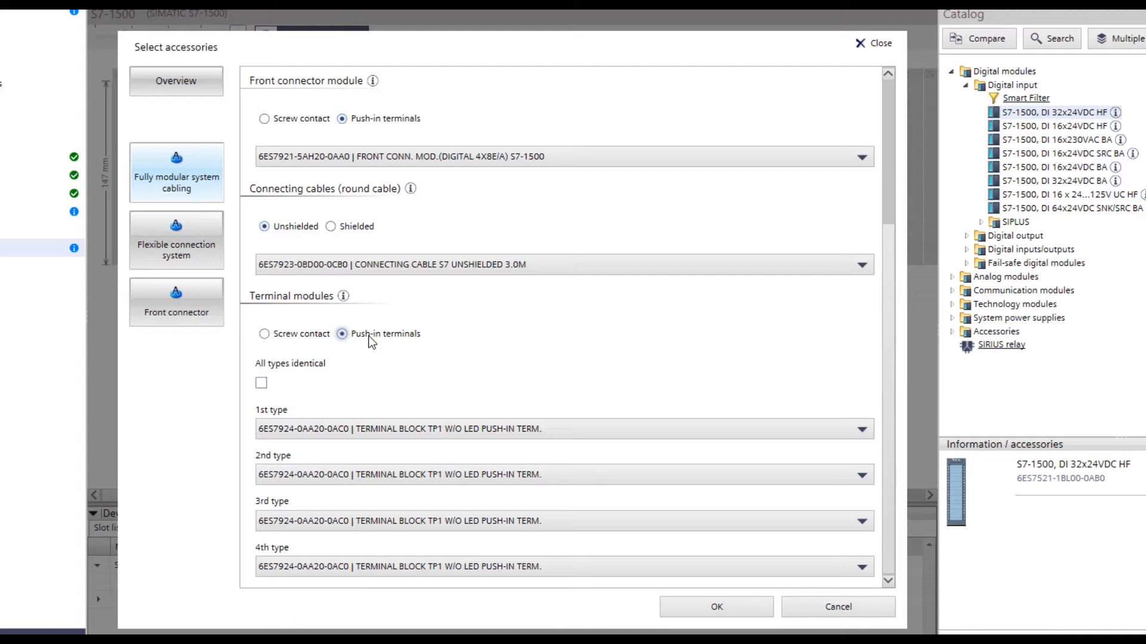
{"action": "mouse_move", "coordinate": [318, 387]}
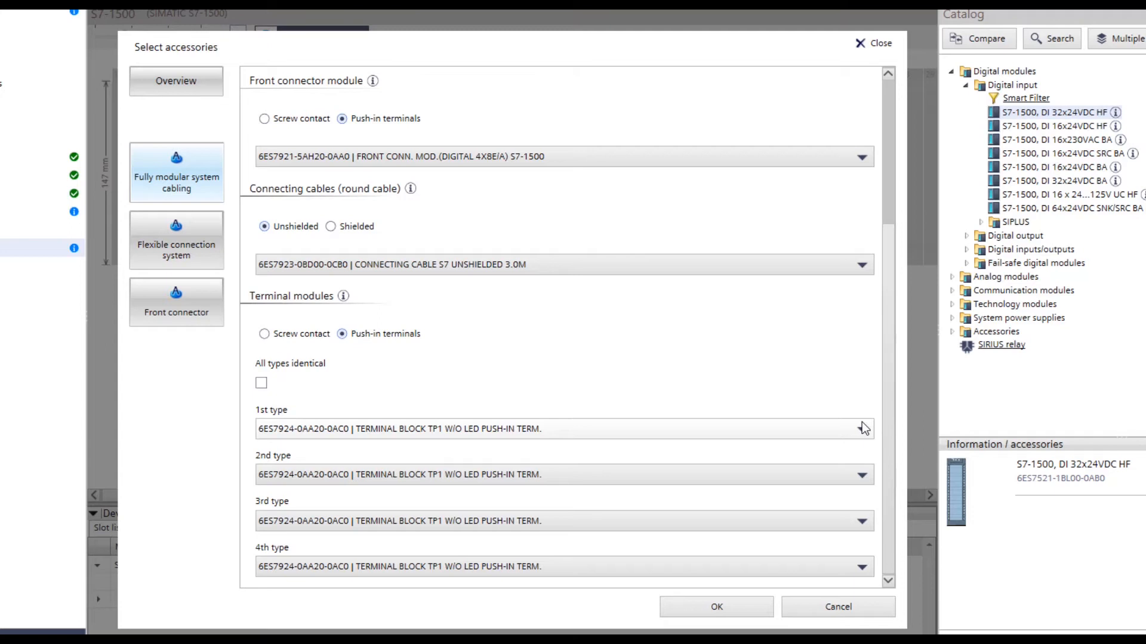
{"action": "left_click", "coordinate": [862, 429]}
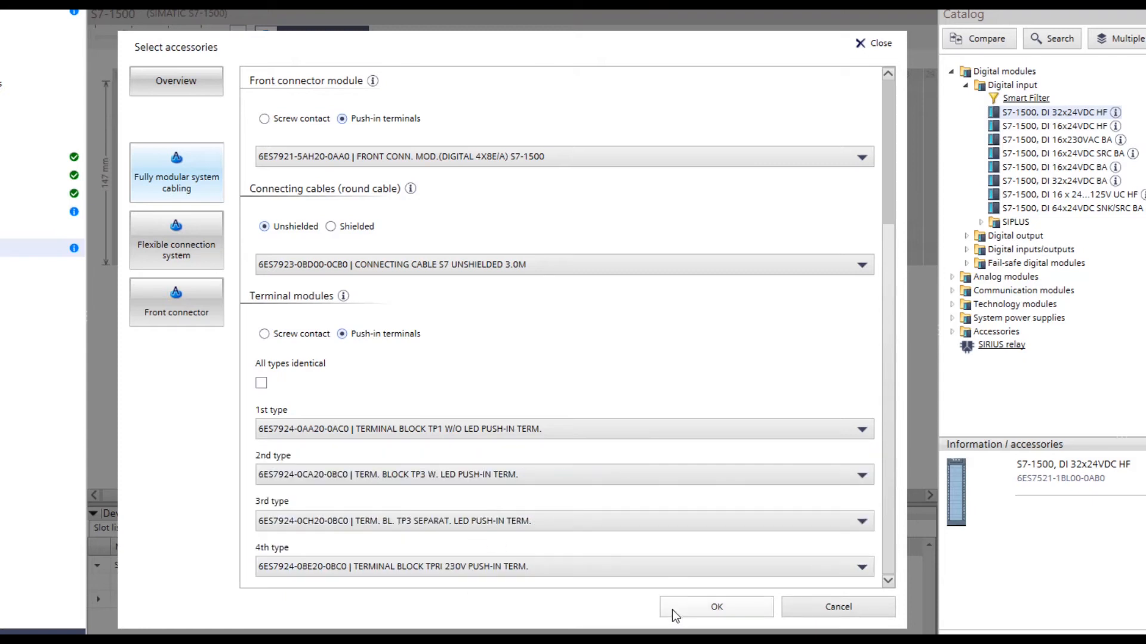
- Confirm the TP3 LED, TP3 separate LED and TPRI 230V terminal block choices
{"action": "left_click", "coordinate": [715, 606]}
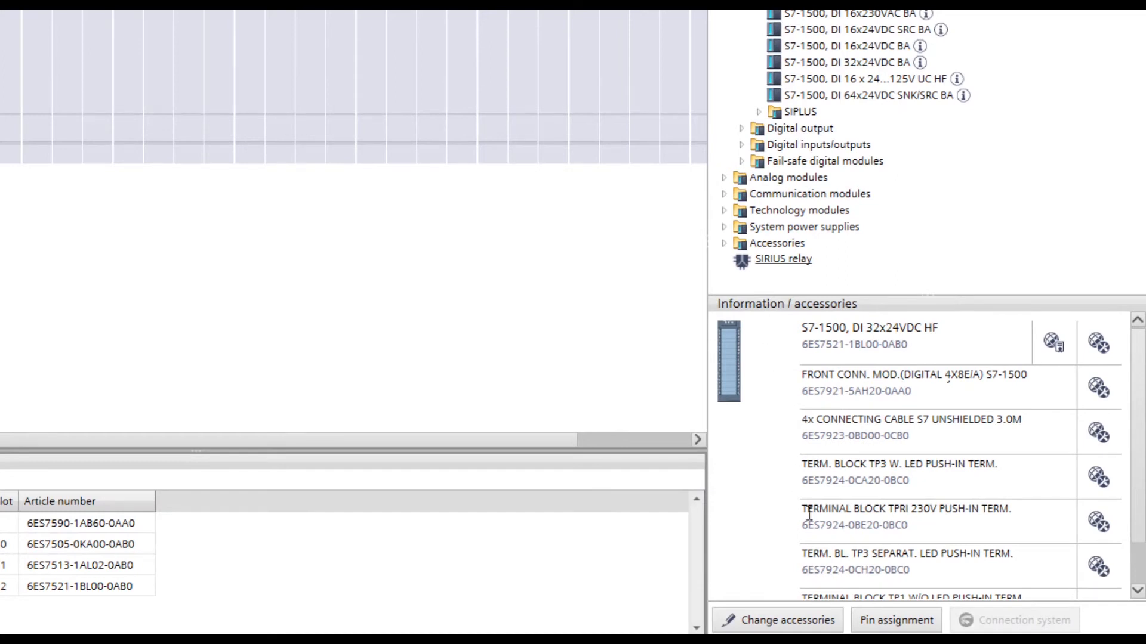
- Scroll the Information / accessories list to review the slot 2 DI module's cabling
{"action": "scroll", "scroll_direction": "down", "scroll_amount": 3}
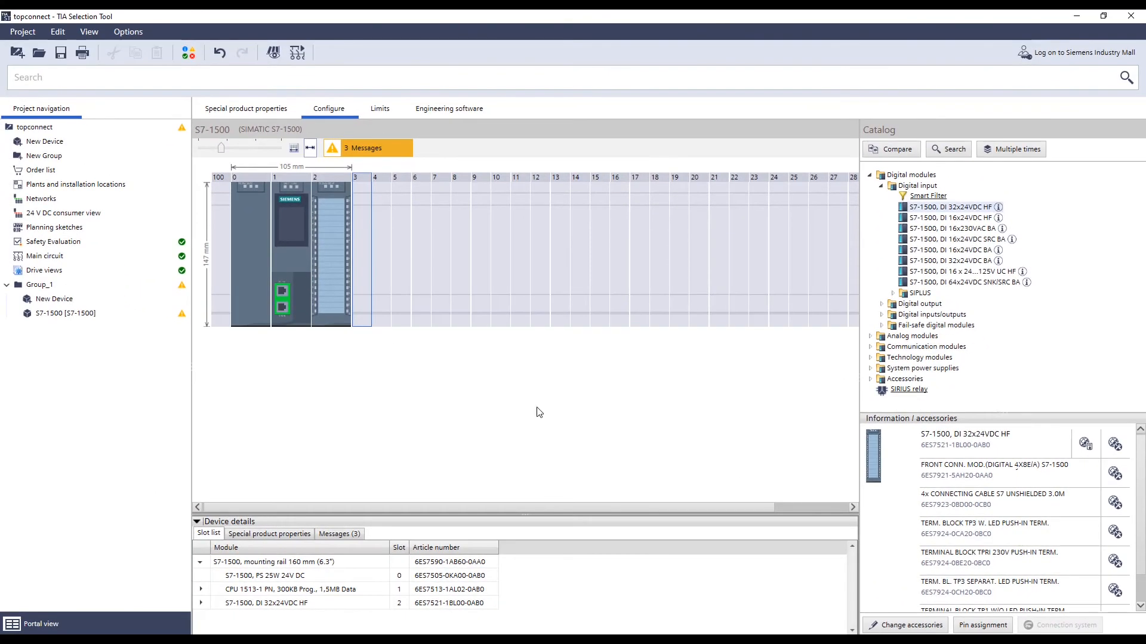
{"action": "mouse_move", "coordinate": [358, 264]}
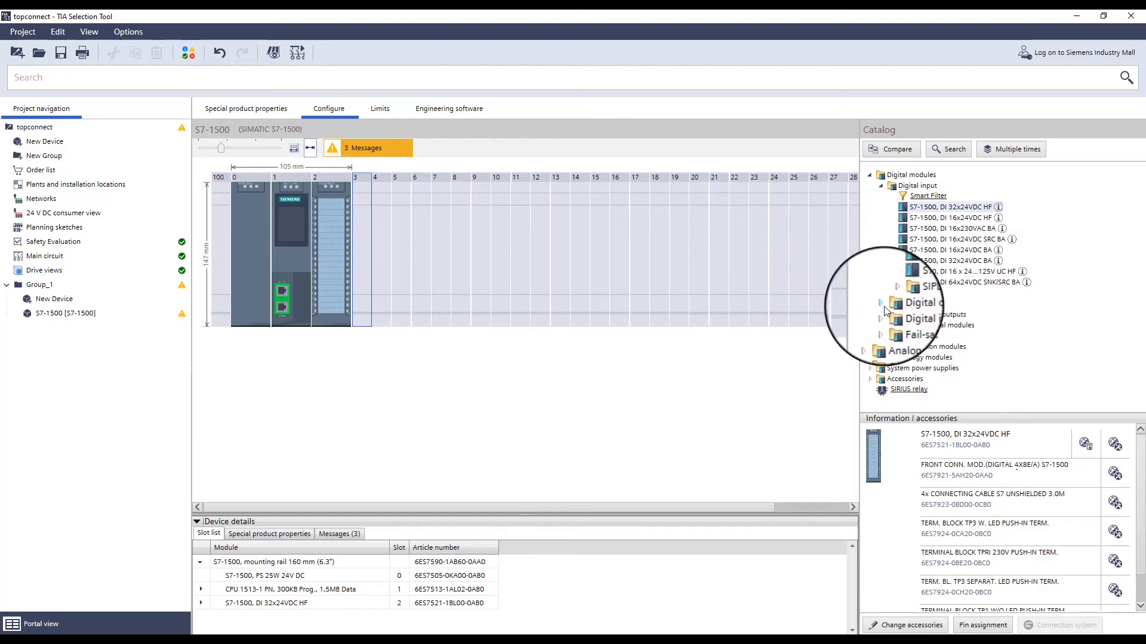
- Add DQ 32x24VDC/0.5A HF to slot 3 with 50-pin push-in connector and terminal modules
{"action": "left_click", "coordinate": [881, 303]}
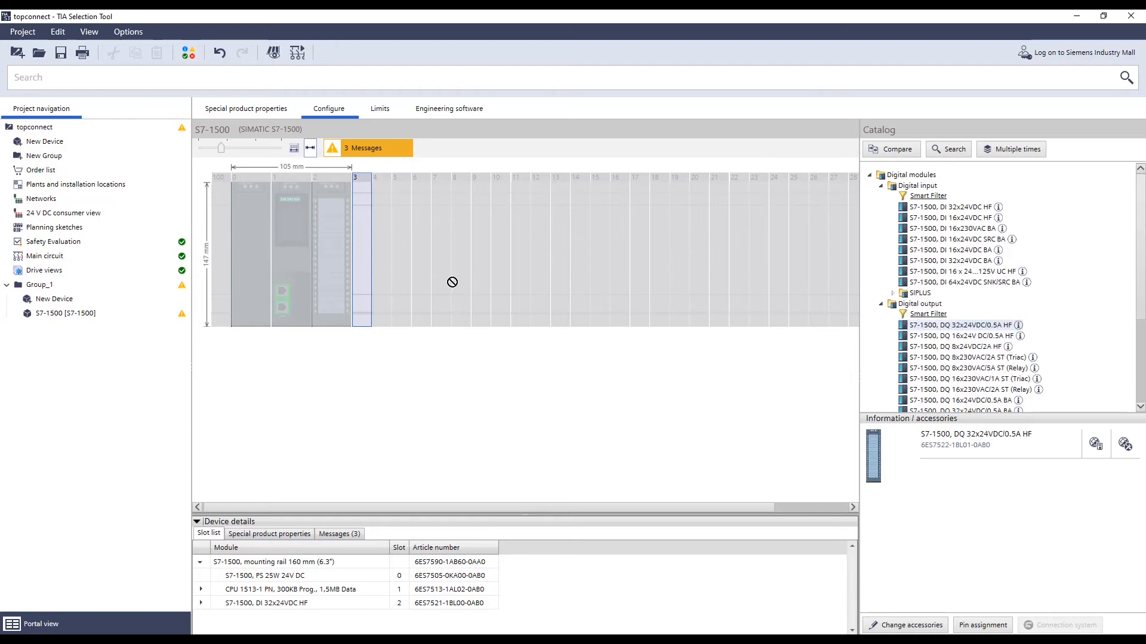
{"action": "left_click", "coordinate": [905, 625]}
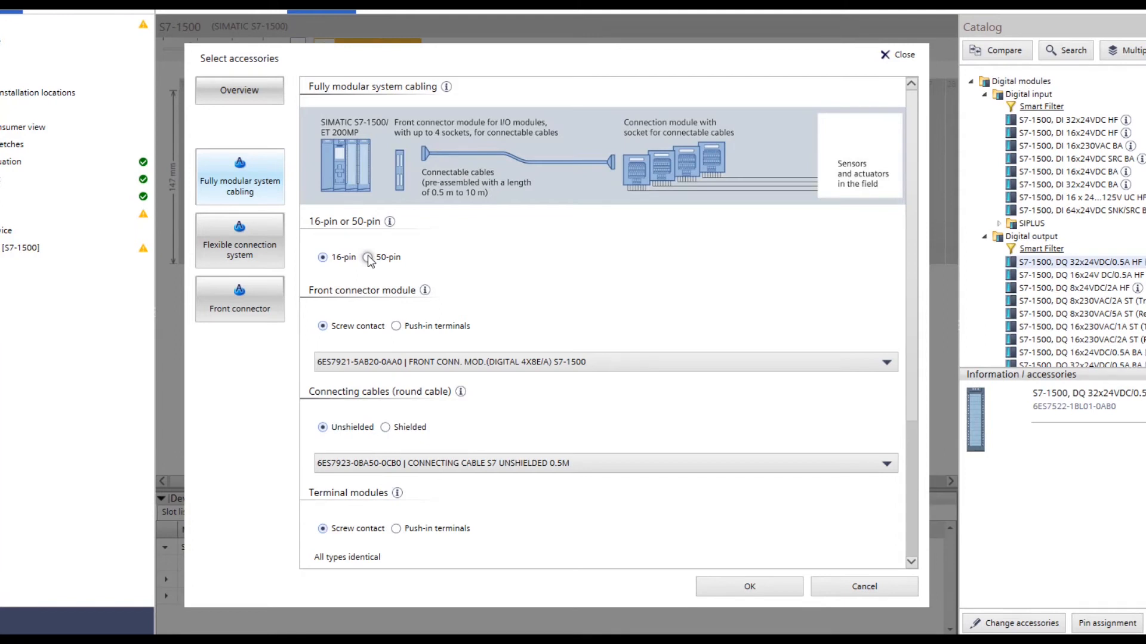
{"action": "left_click", "coordinate": [372, 257]}
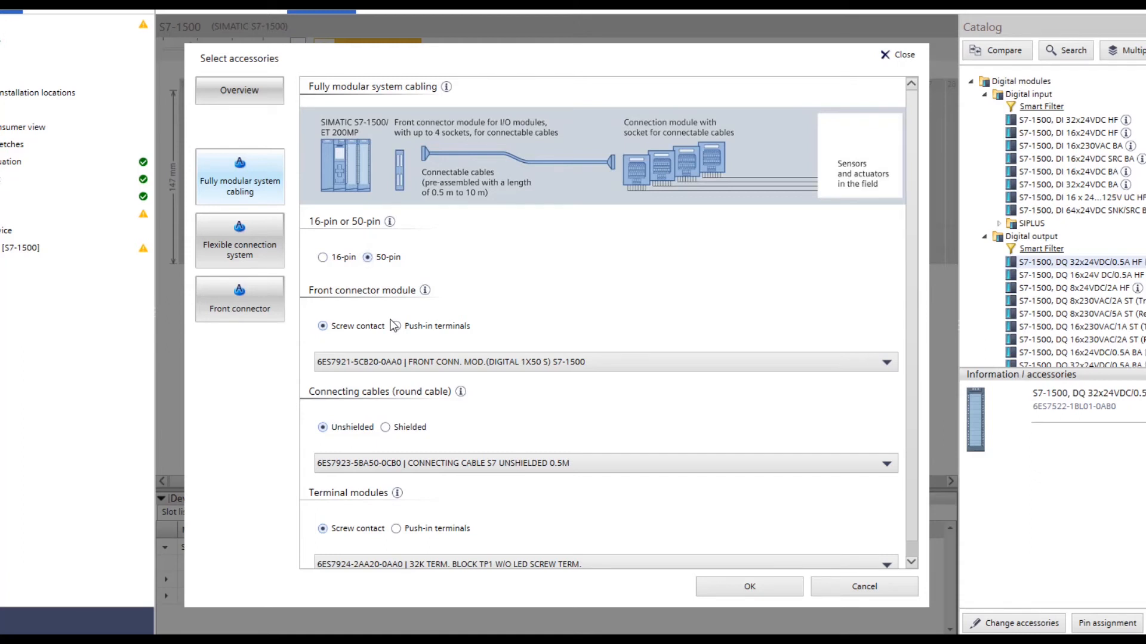
{"action": "left_click", "coordinate": [395, 326]}
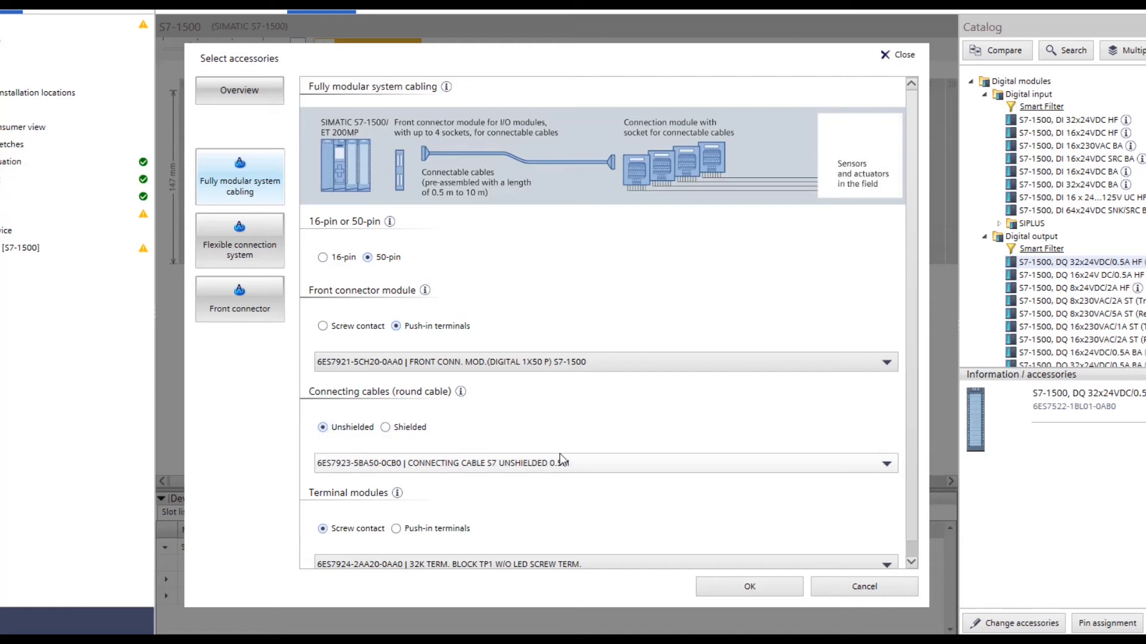
{"action": "scroll", "scroll_direction": "down", "scroll_amount": 3}
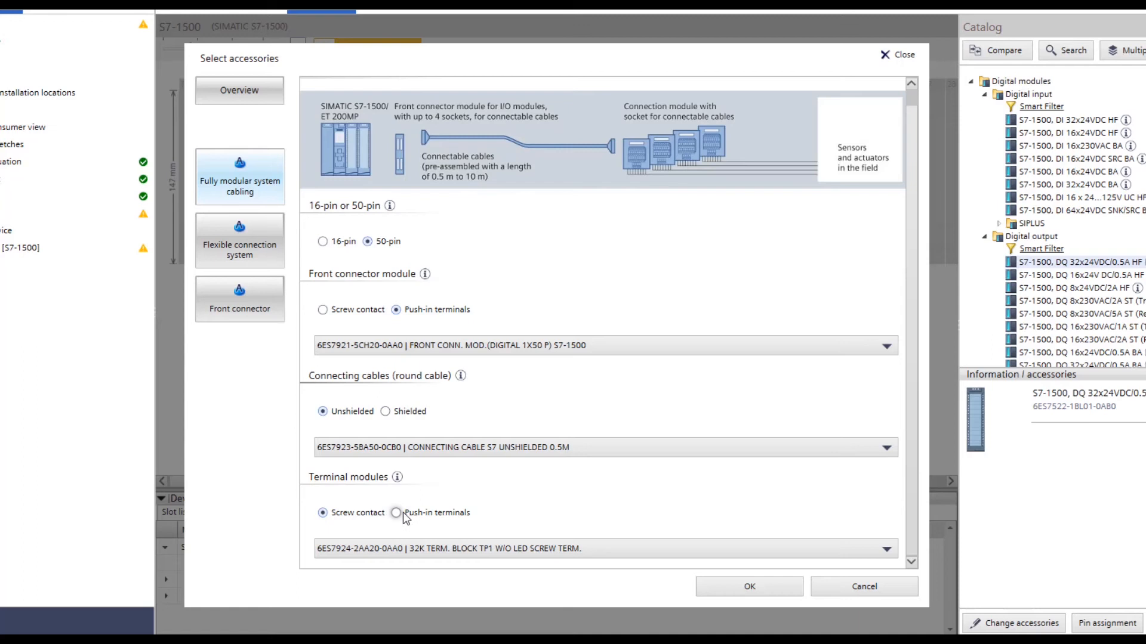
{"action": "left_click", "coordinate": [407, 512]}
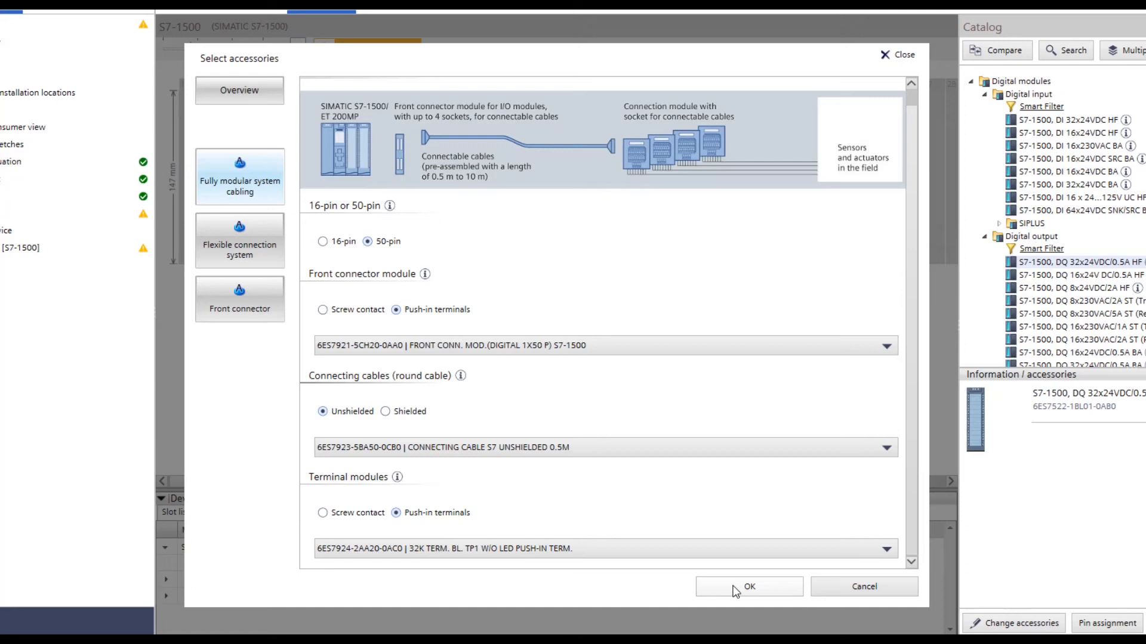
{"action": "left_click", "coordinate": [748, 587]}
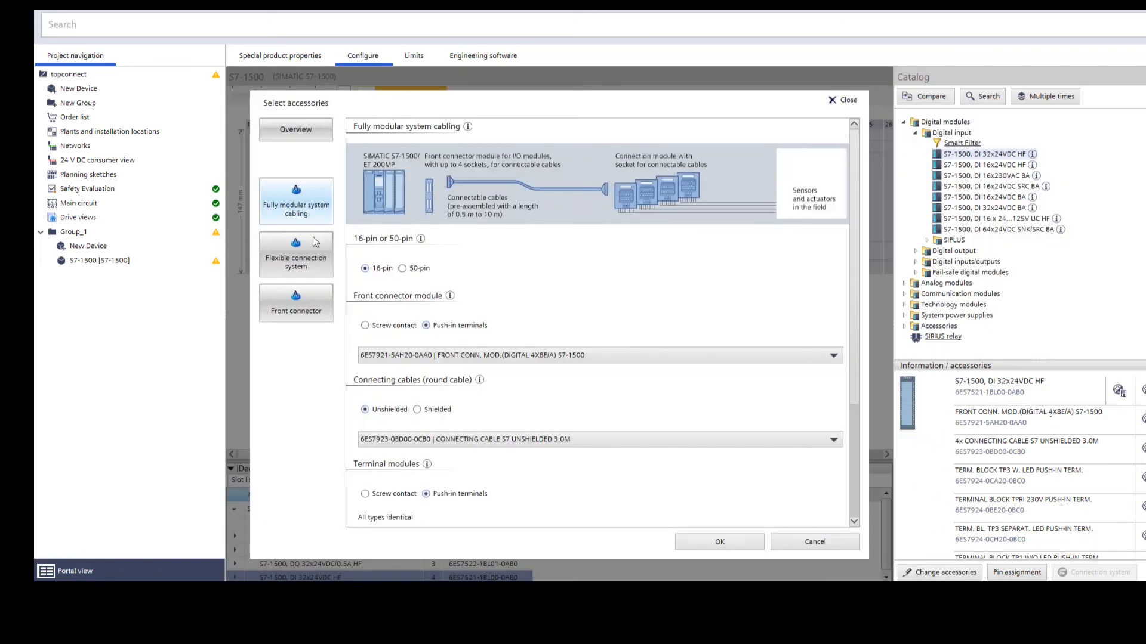
- Give the slot 4 DI a flexible screw-contact 40-core front connector with 3.2 m wires
{"action": "left_click", "coordinate": [296, 254]}
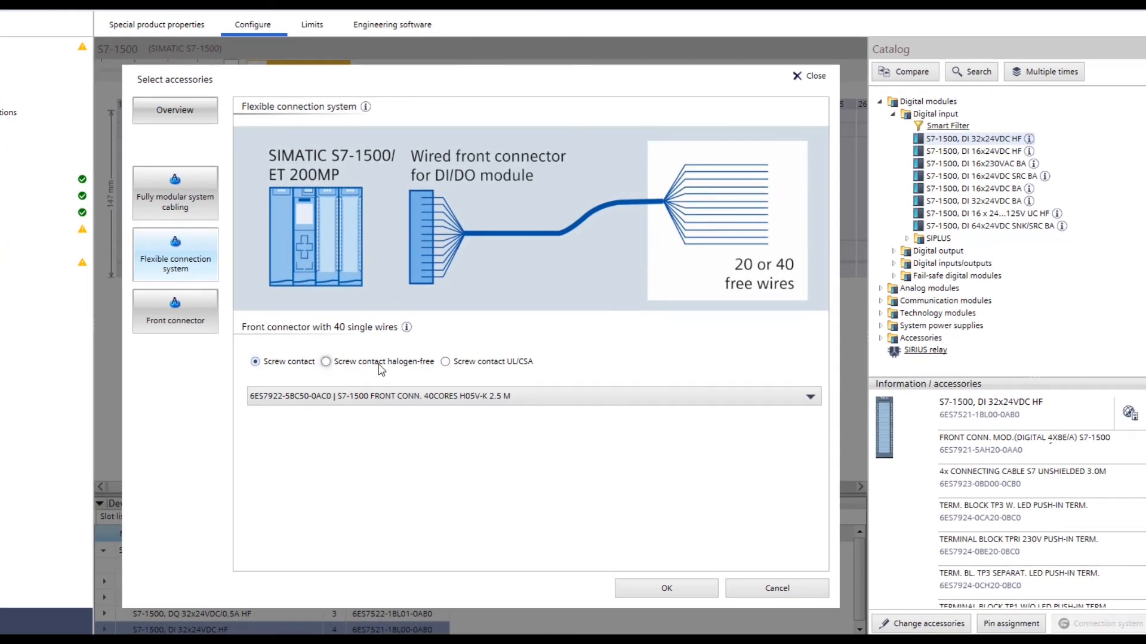
{"action": "mouse_move", "coordinate": [445, 361]}
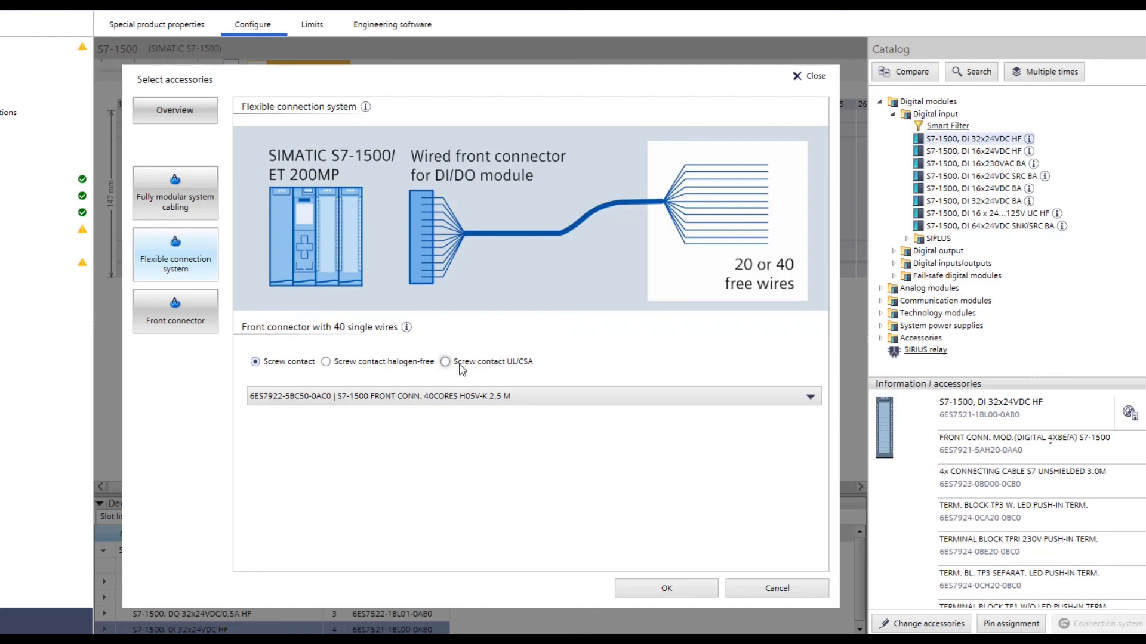
{"action": "left_click", "coordinate": [809, 396]}
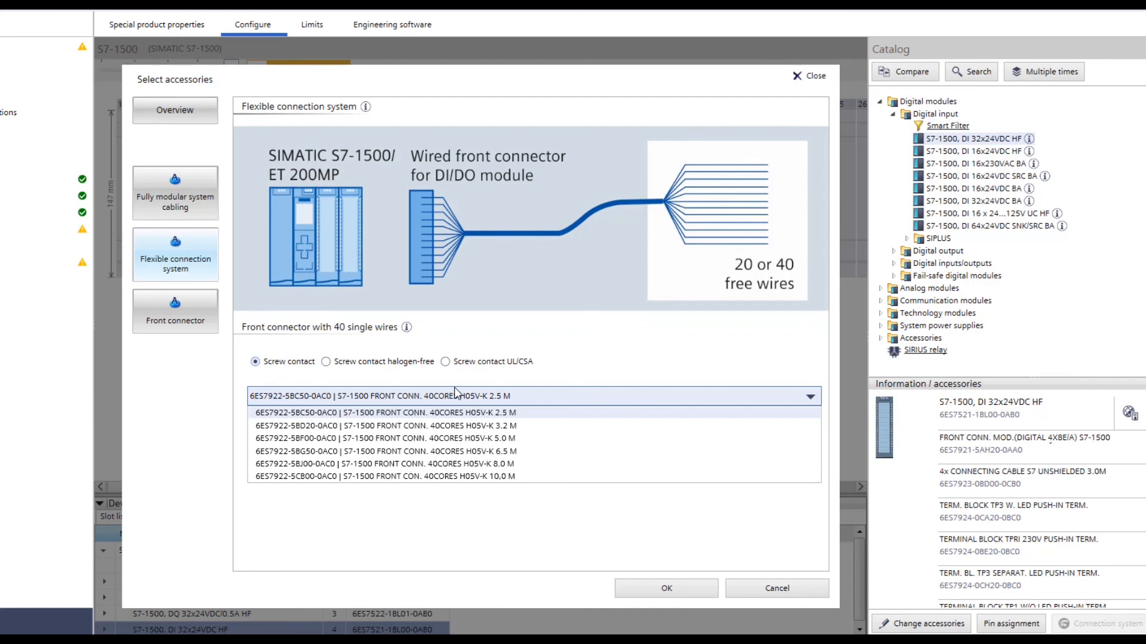
{"action": "left_click", "coordinate": [383, 426]}
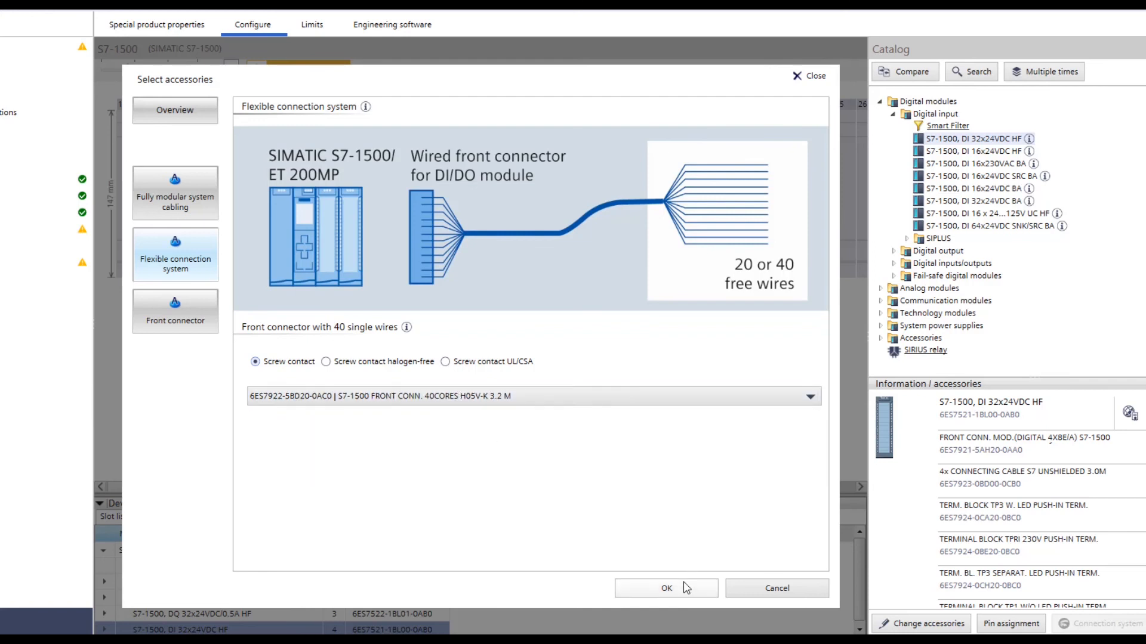
{"action": "left_click", "coordinate": [664, 588]}
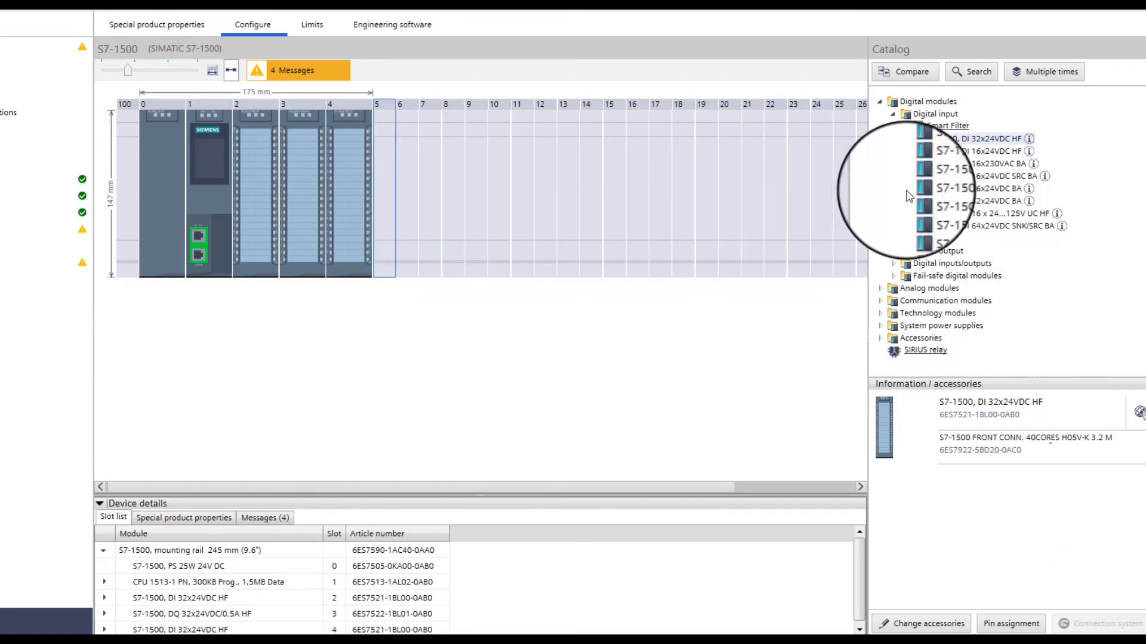
- Add AI 8xU/I/R/RTD BA to slot 5 with a shielded 1.0 m connecting cable
{"action": "left_click", "coordinate": [893, 287]}
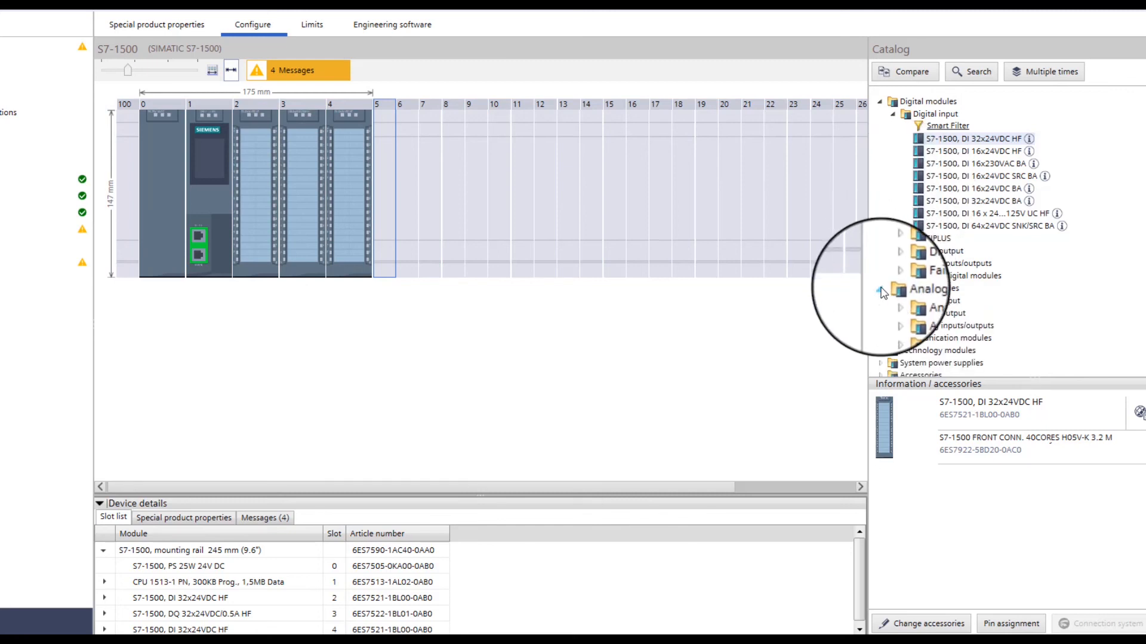
{"action": "left_click", "coordinate": [888, 290]}
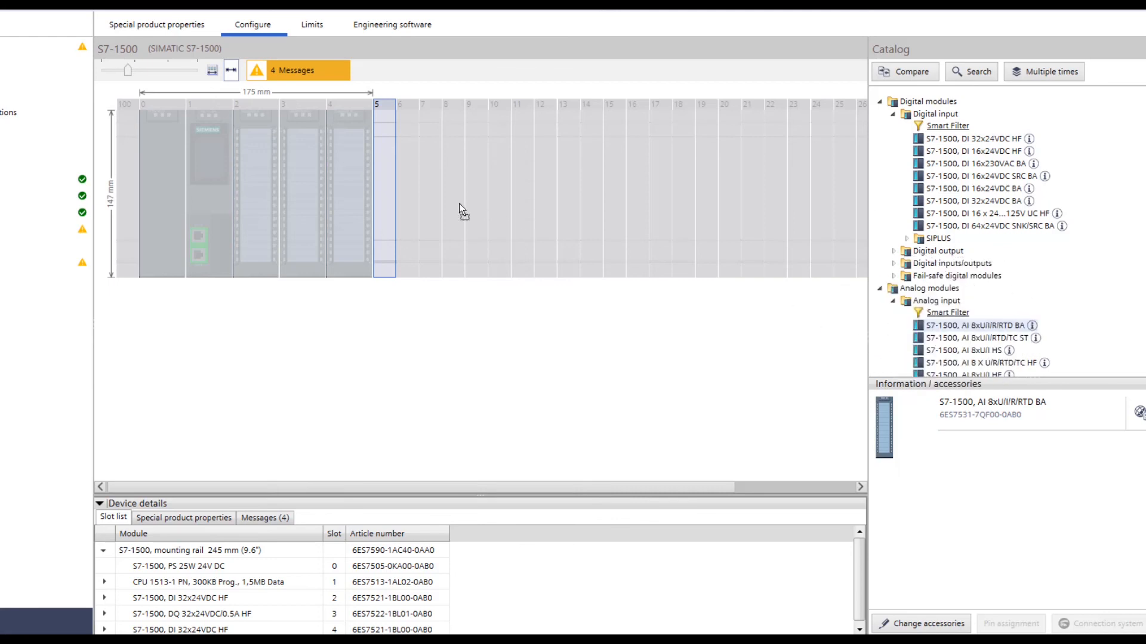
{"action": "left_click", "coordinate": [920, 623]}
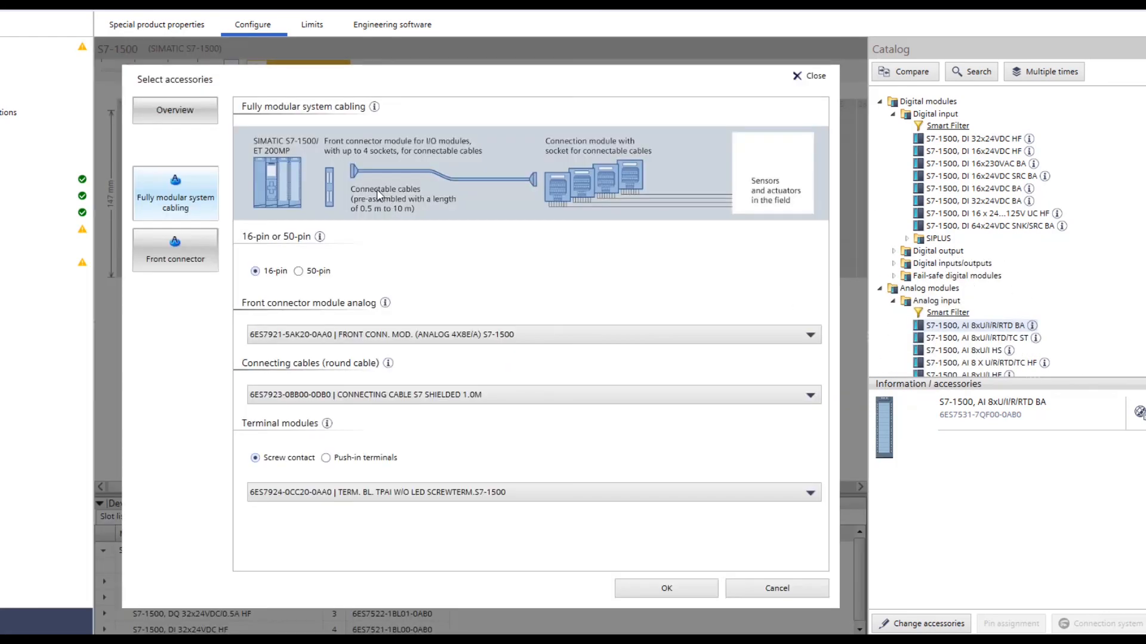
{"action": "mouse_move", "coordinate": [370, 283]}
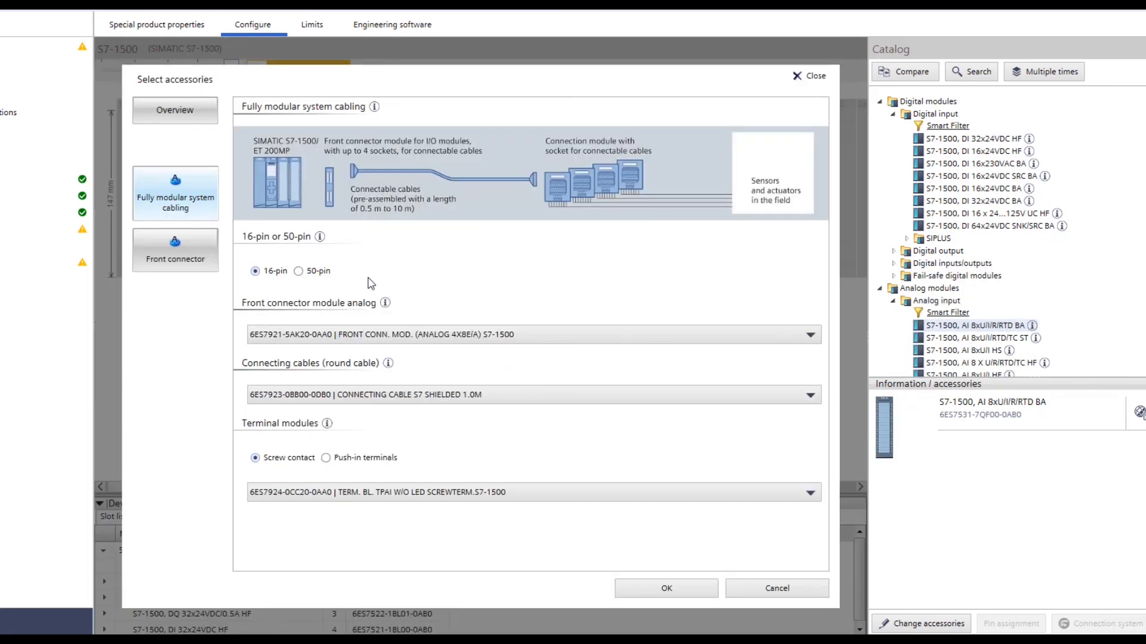
{"action": "left_click", "coordinate": [808, 394]}
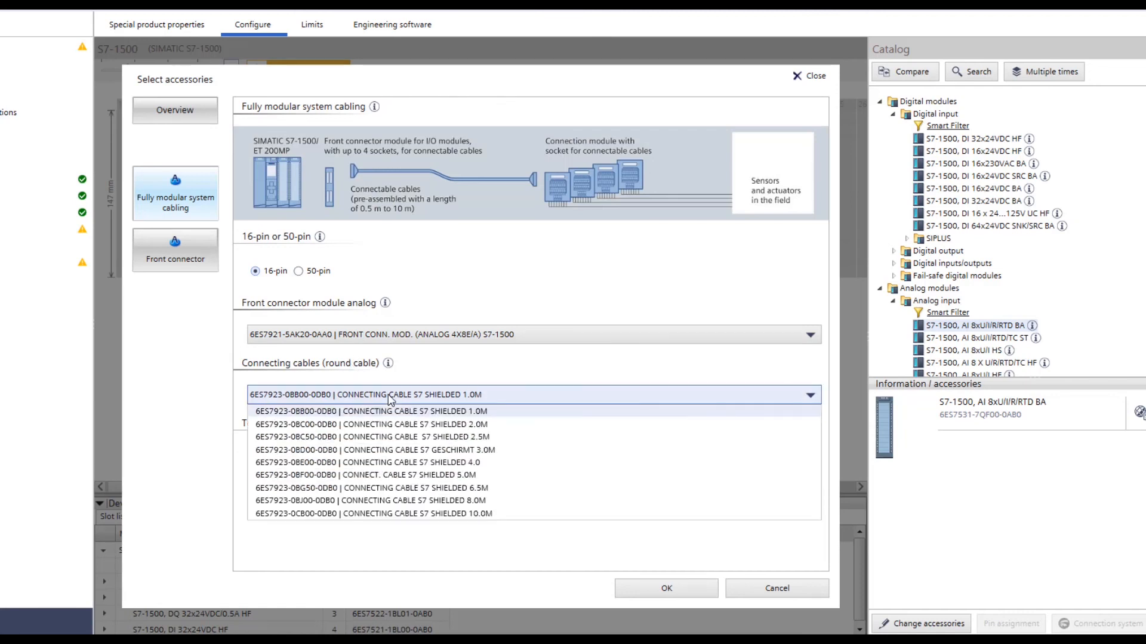
{"action": "left_click", "coordinate": [371, 410]}
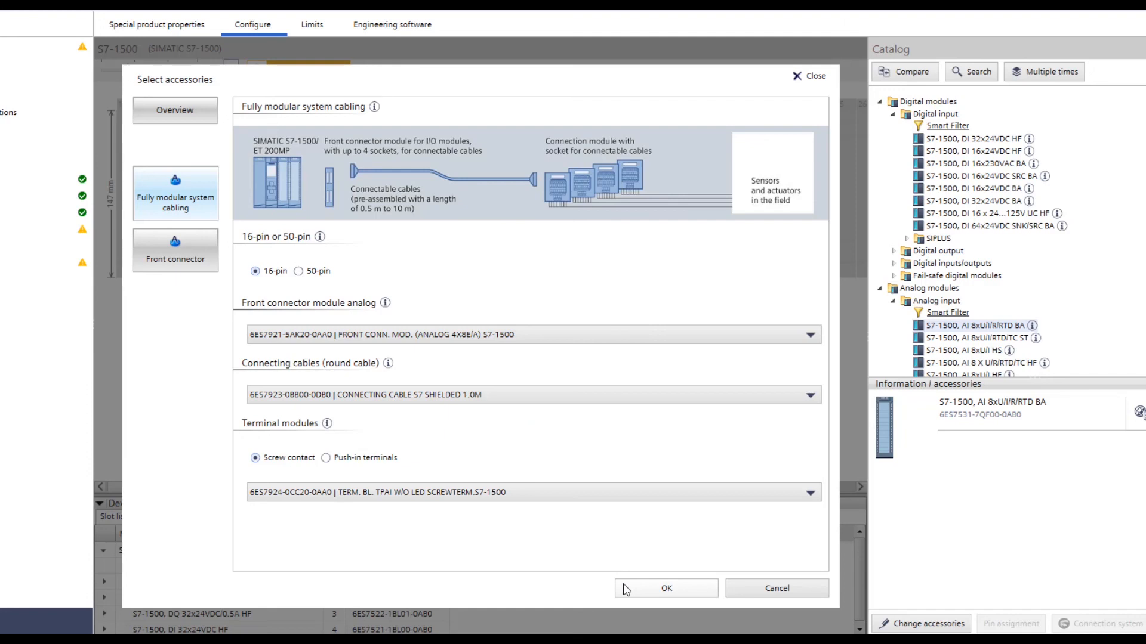
{"action": "left_click", "coordinate": [664, 588]}
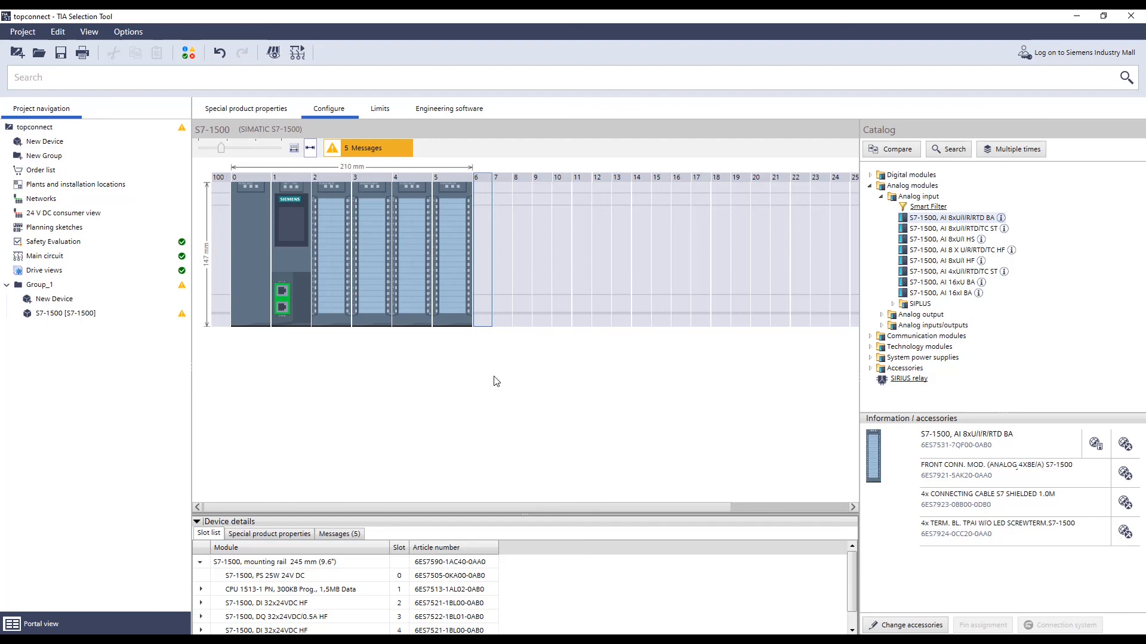
{"action": "mouse_move", "coordinate": [515, 379]}
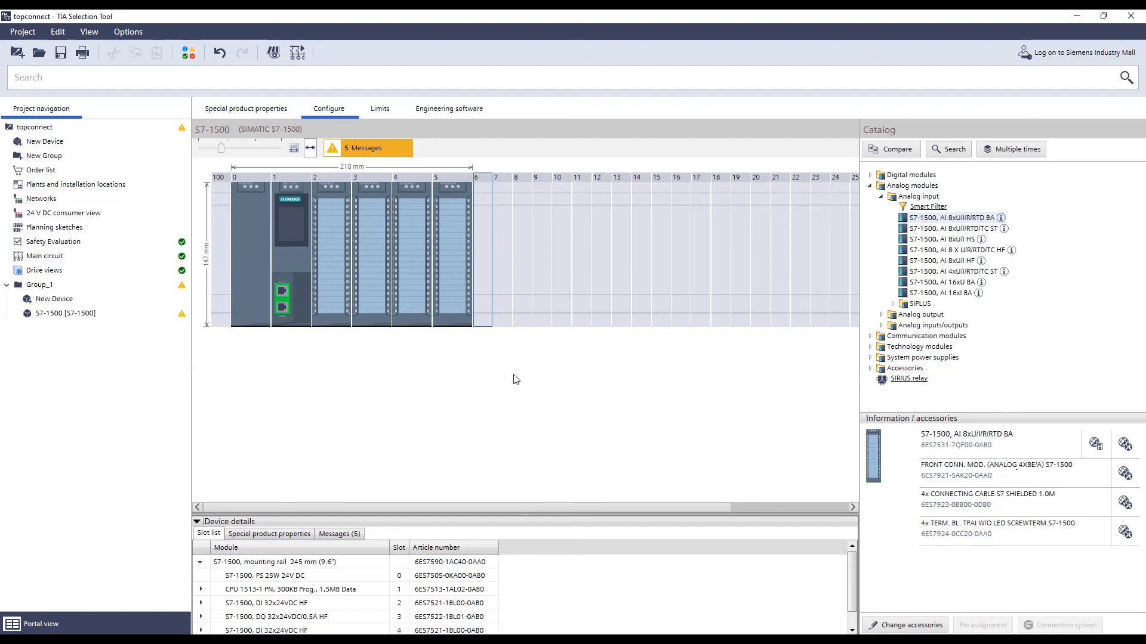